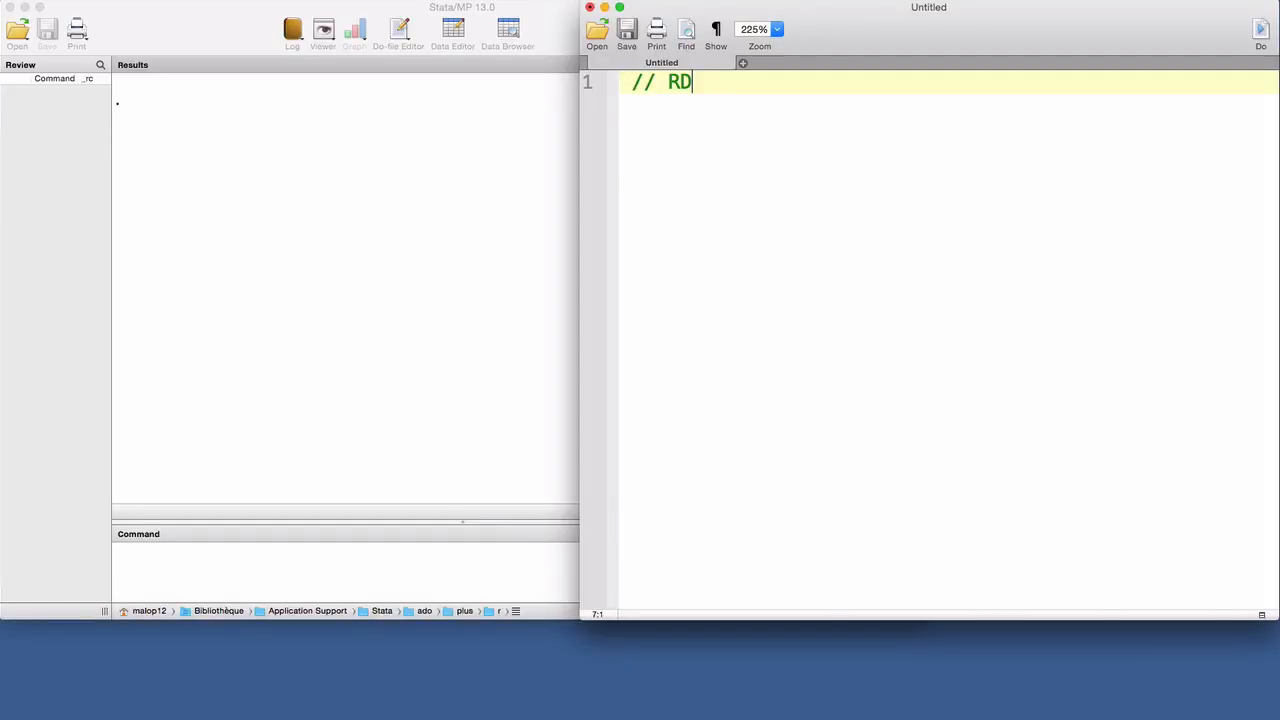
Step: Add an 'Incumbency Advantage' comment at the top of the do-file
type("- Incum")
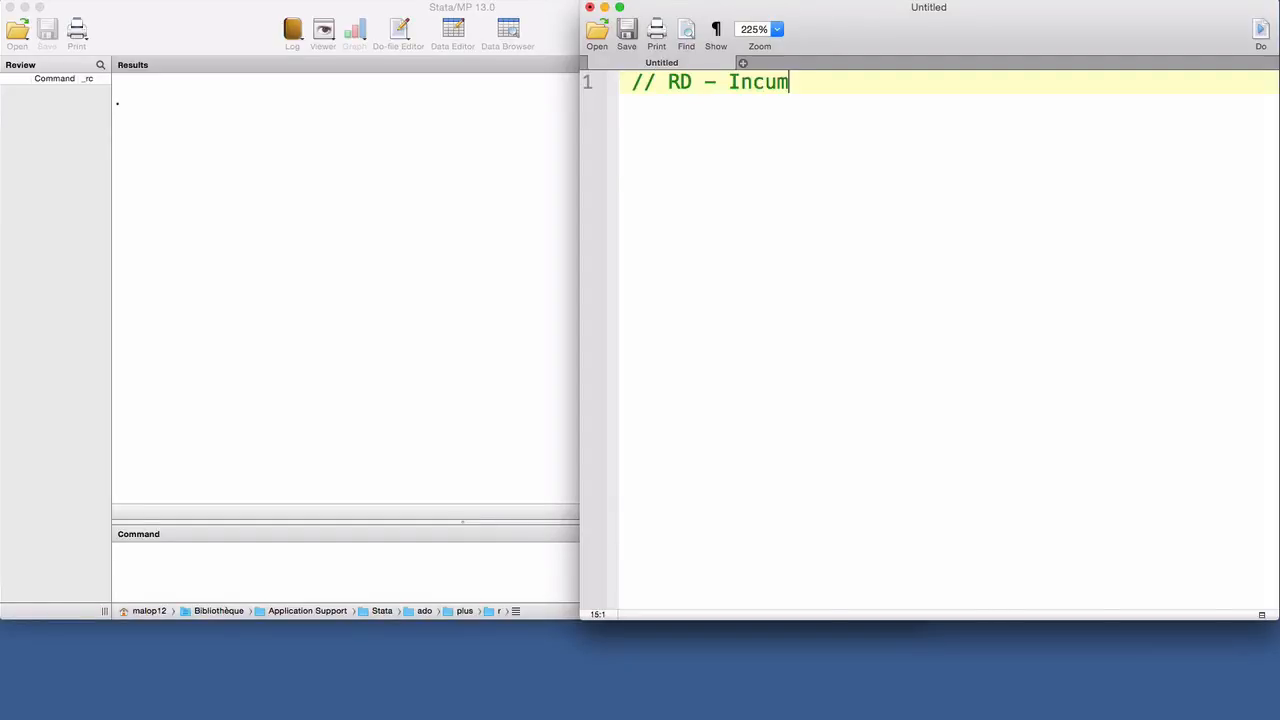
type("bency")
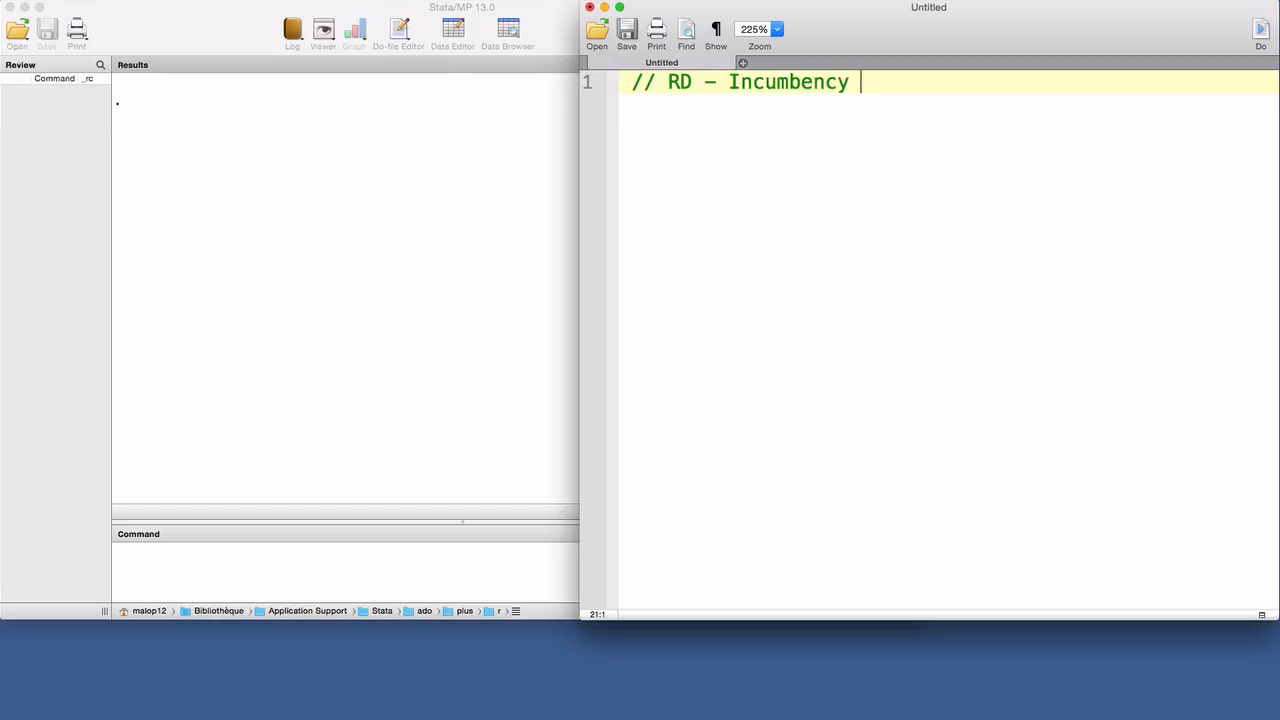
type("Advantage")
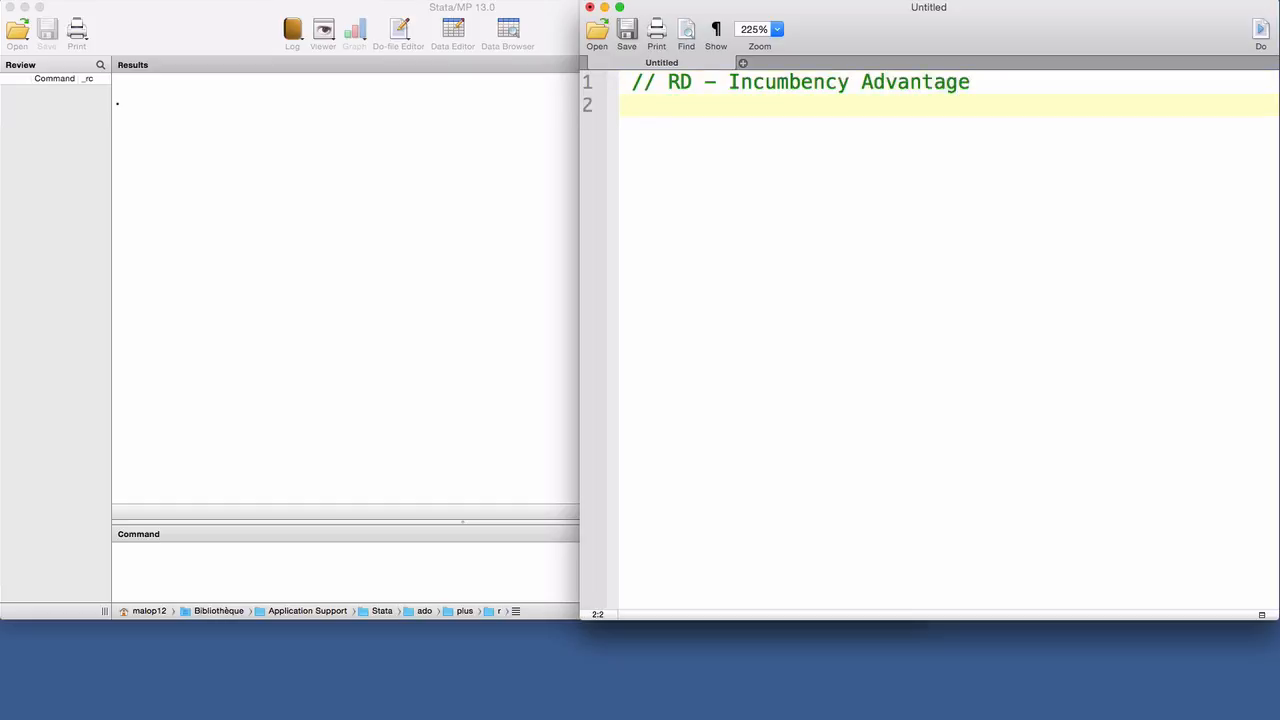
Step: Add 'clear all', a global drive set to /Users/malop12/Dropbox/PIERI/08RD/Data/, and start a use line
type("clear al")
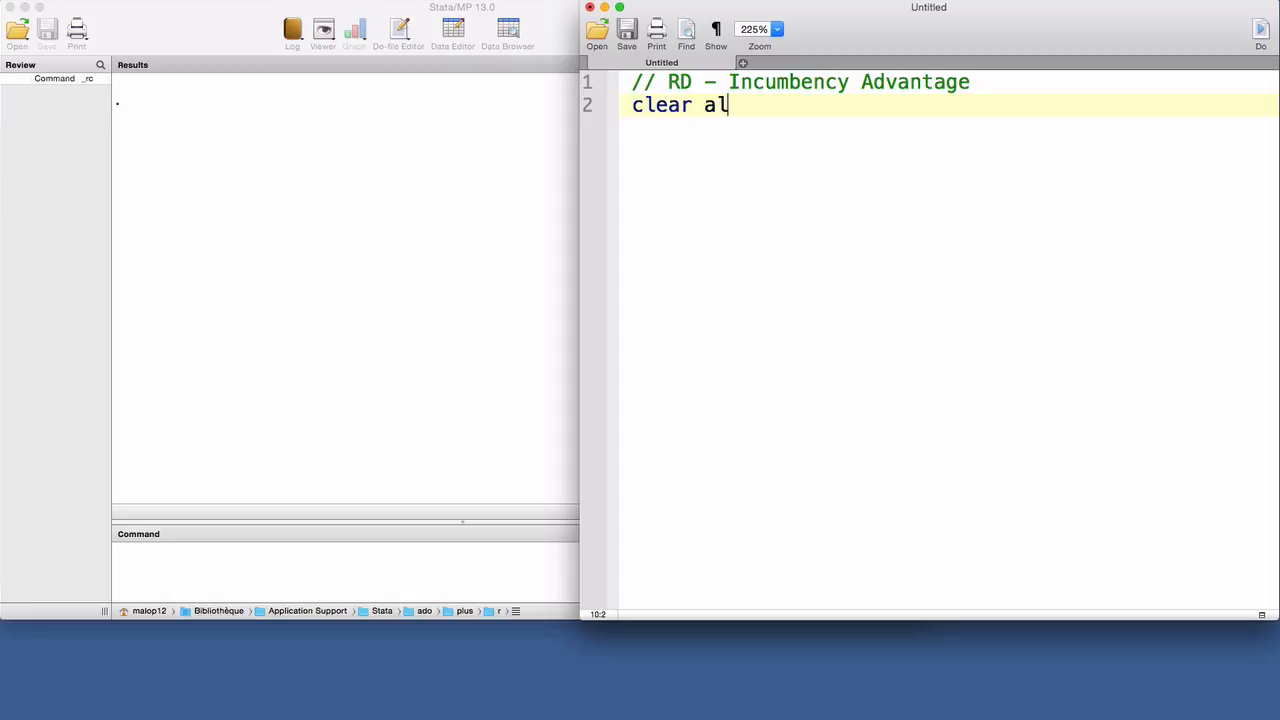
key("Return")
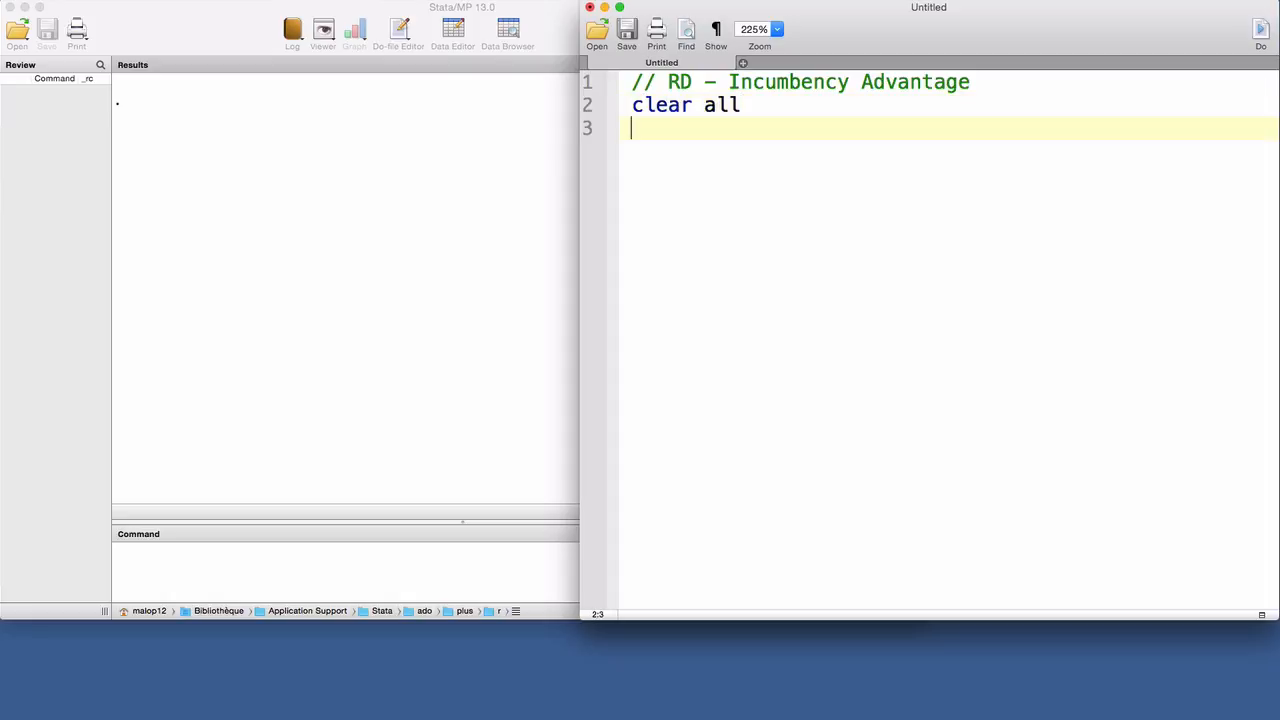
type("gl")
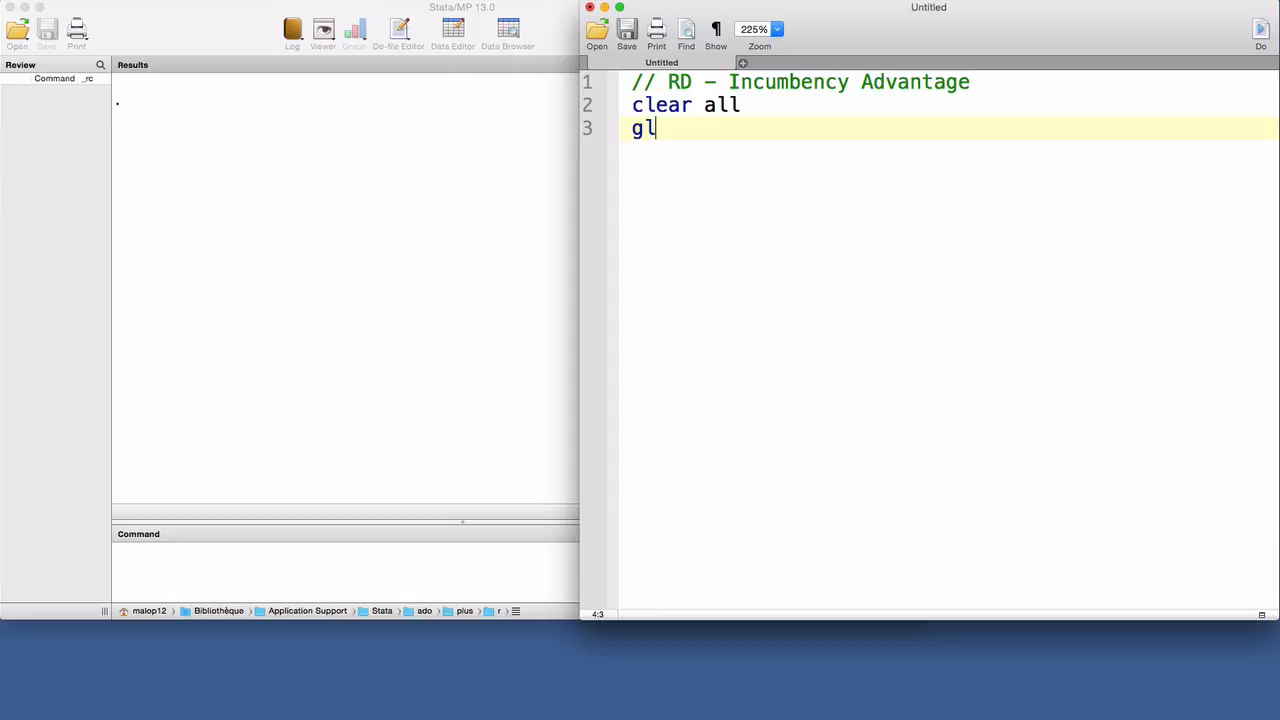
type("obal drive")
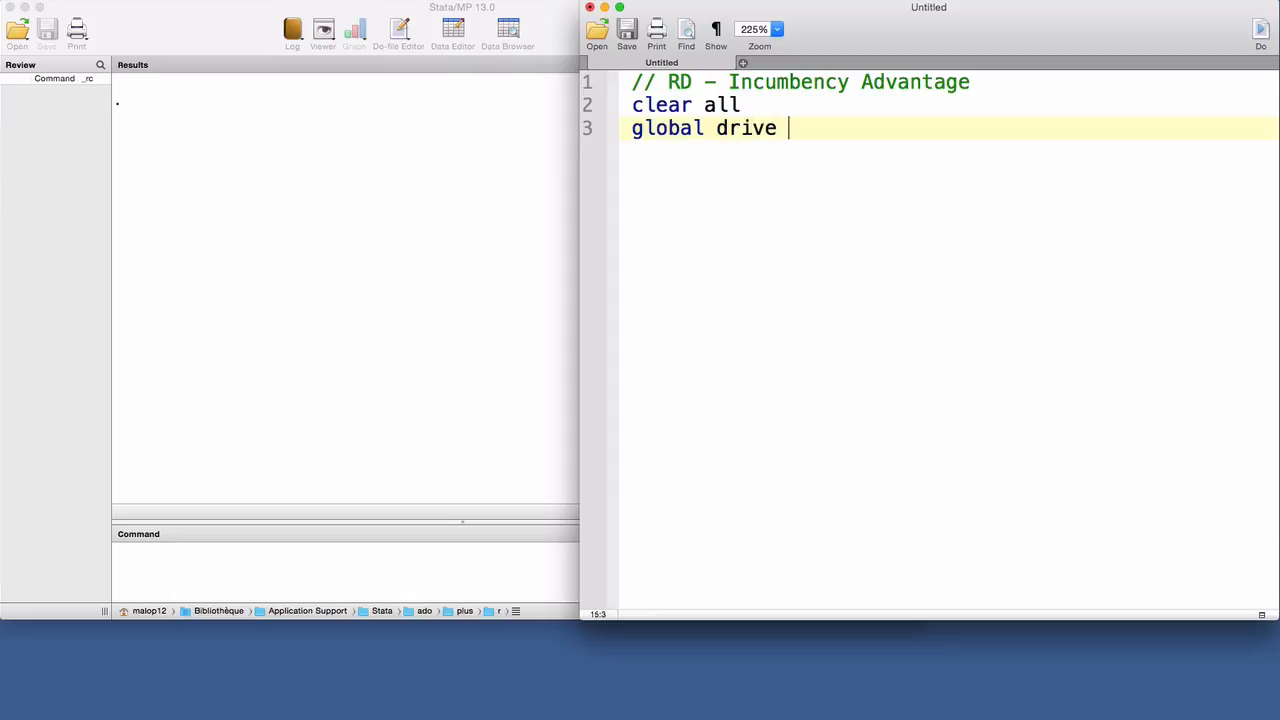
type("/Users/malop12/Dropbox/PIERI/08RD/Data/")
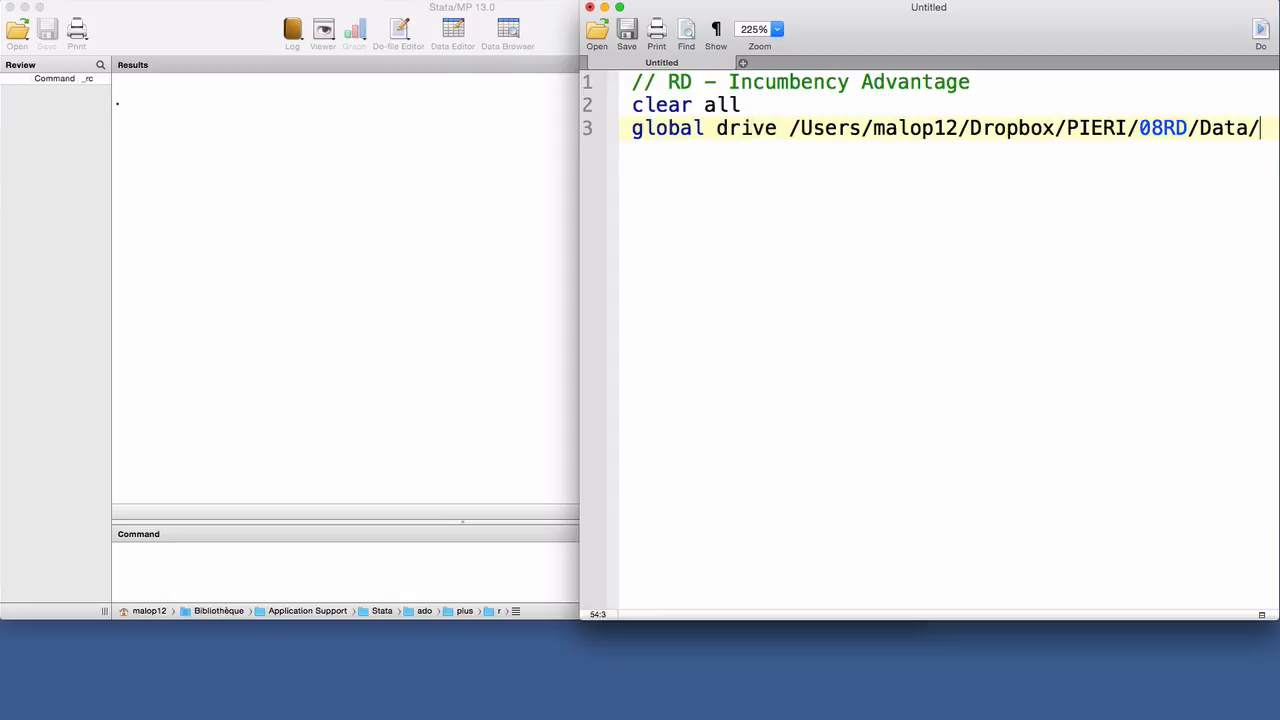
type("use")
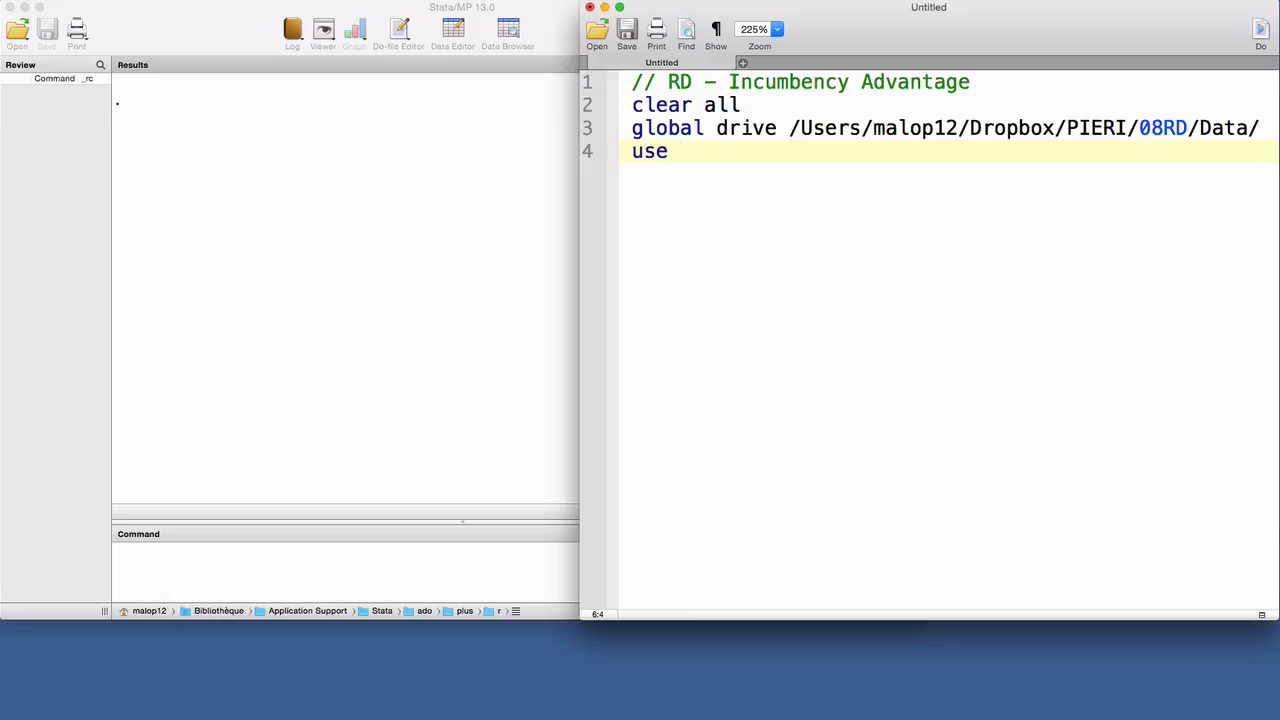
Step: Finish the use line as ${drive}rdrobust_senate.dta
type("${dr}")
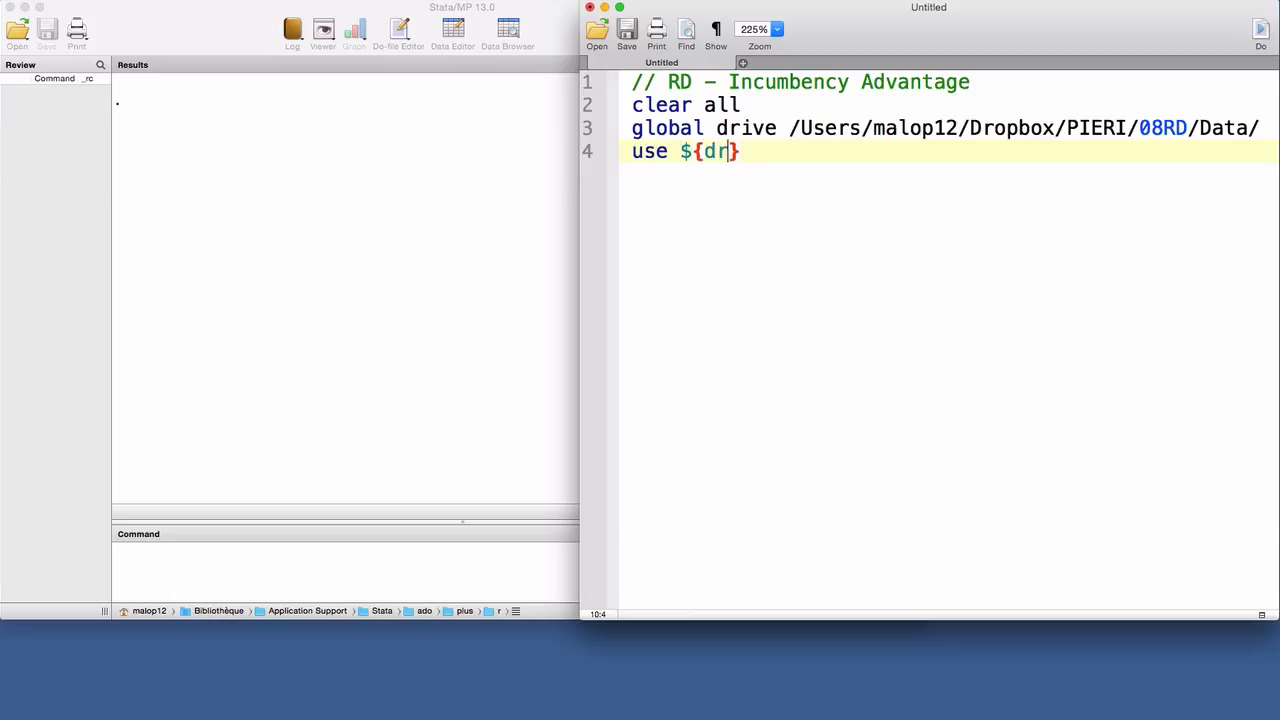
type("ive}")
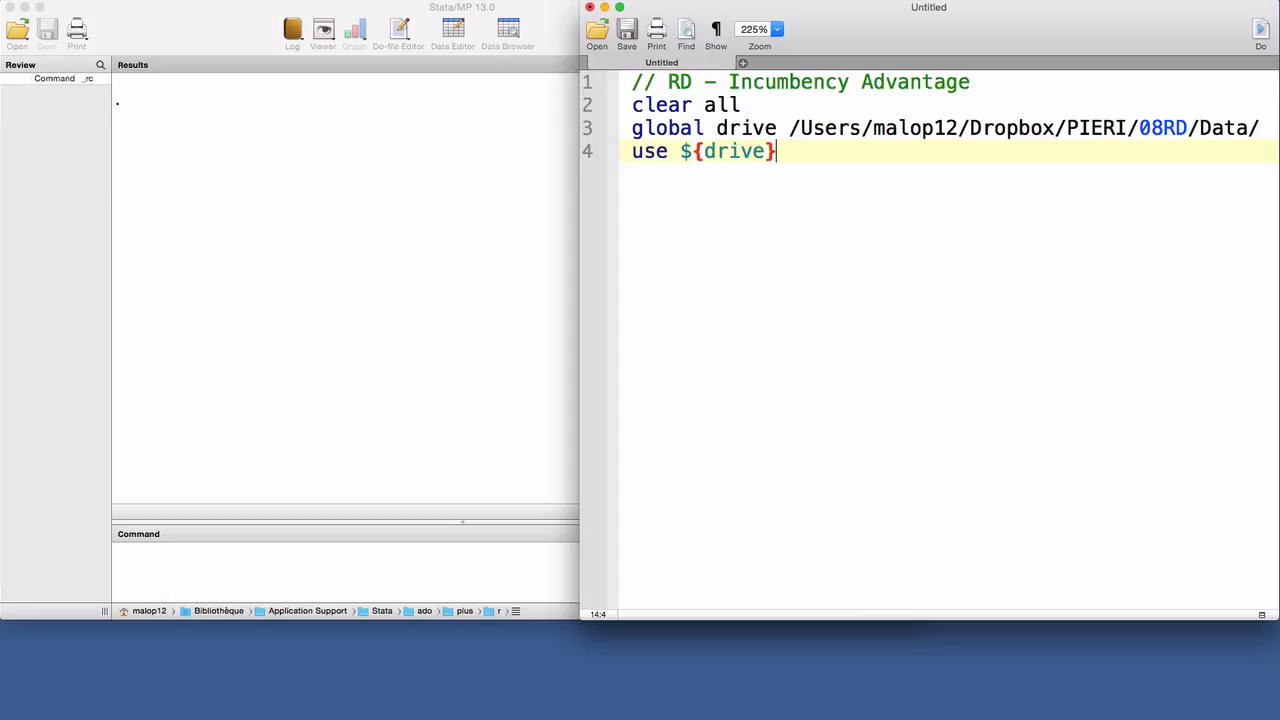
type("rdrobust")
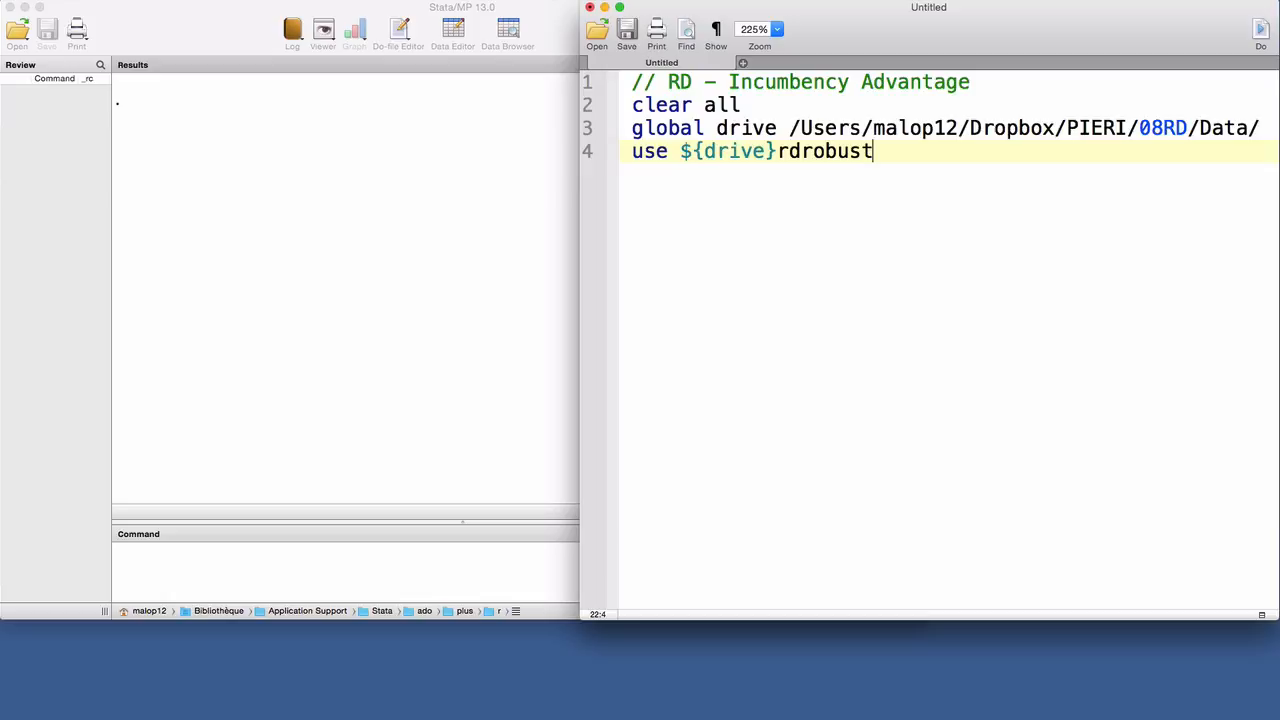
type("_senate")
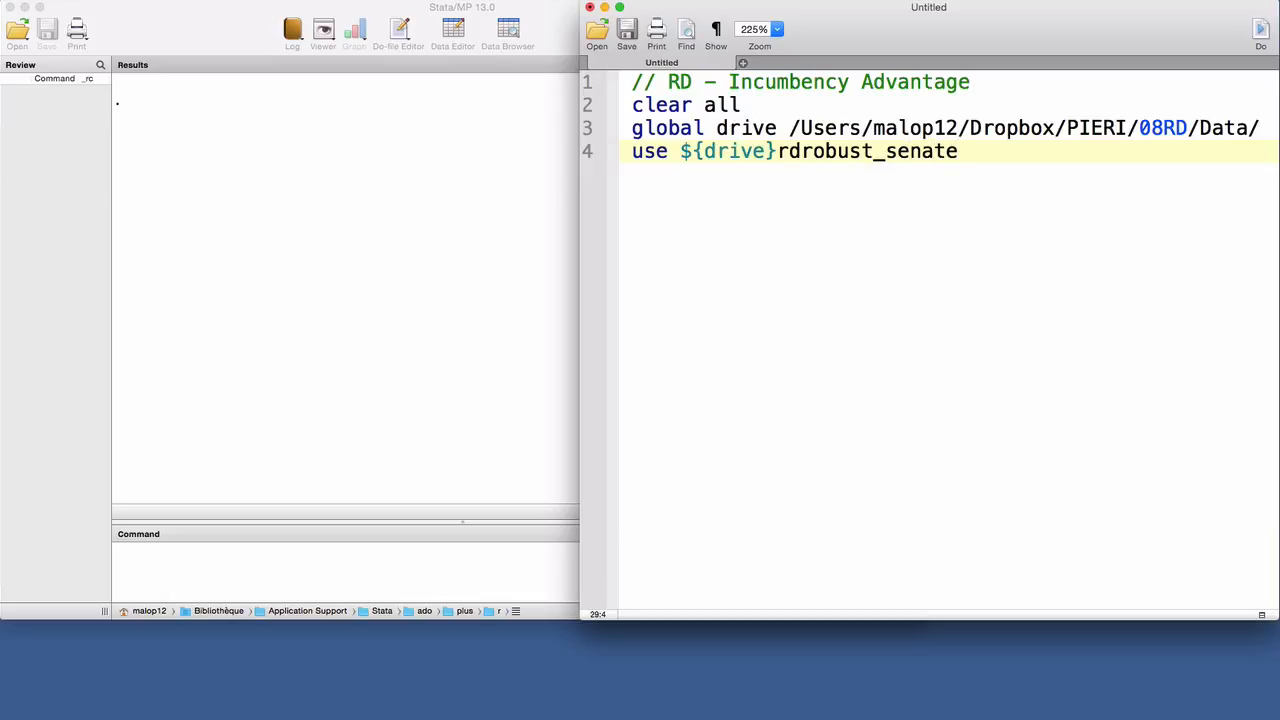
type(".dta")
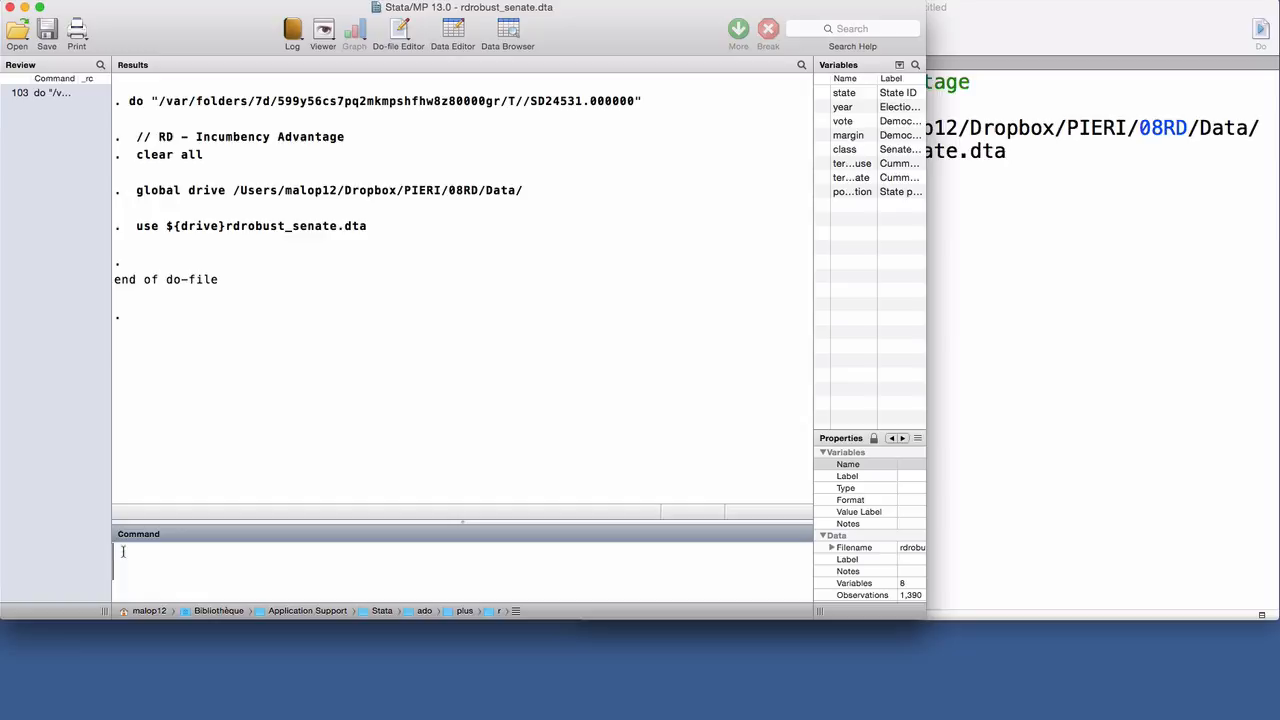
Step: Run the do-file and describe the dataset with des
type("des")
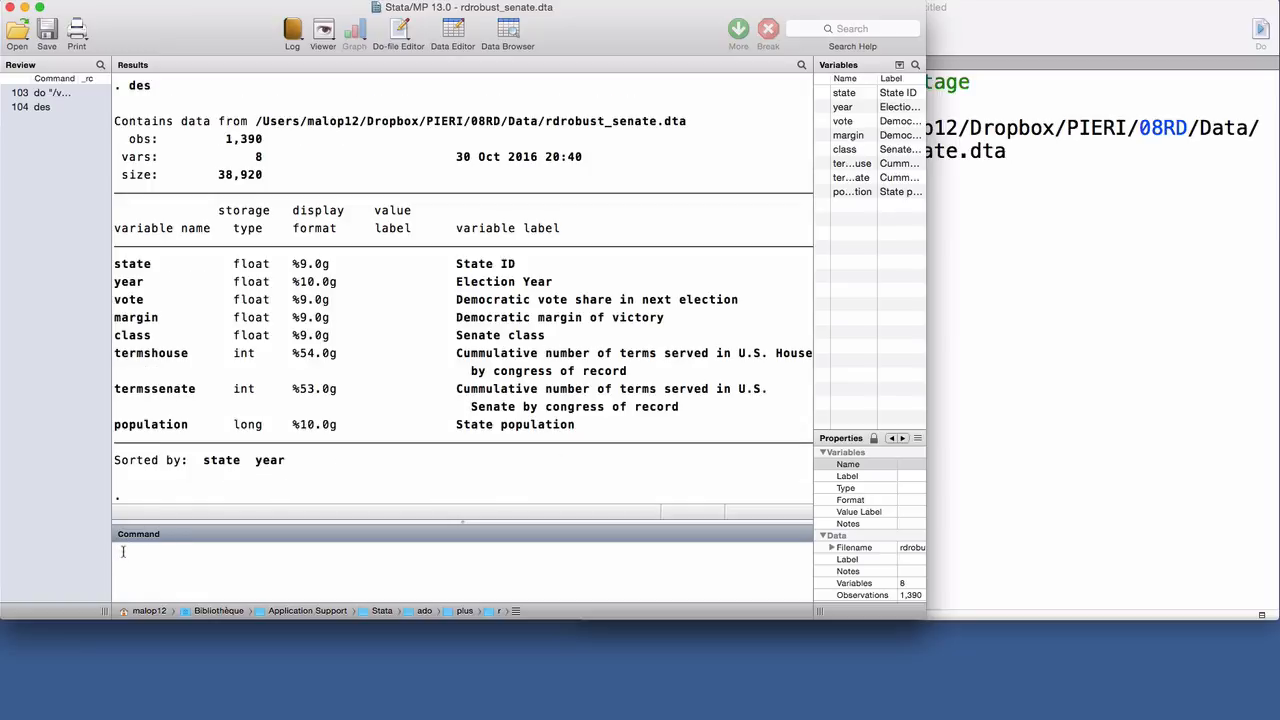
mouse_move(249, 408)
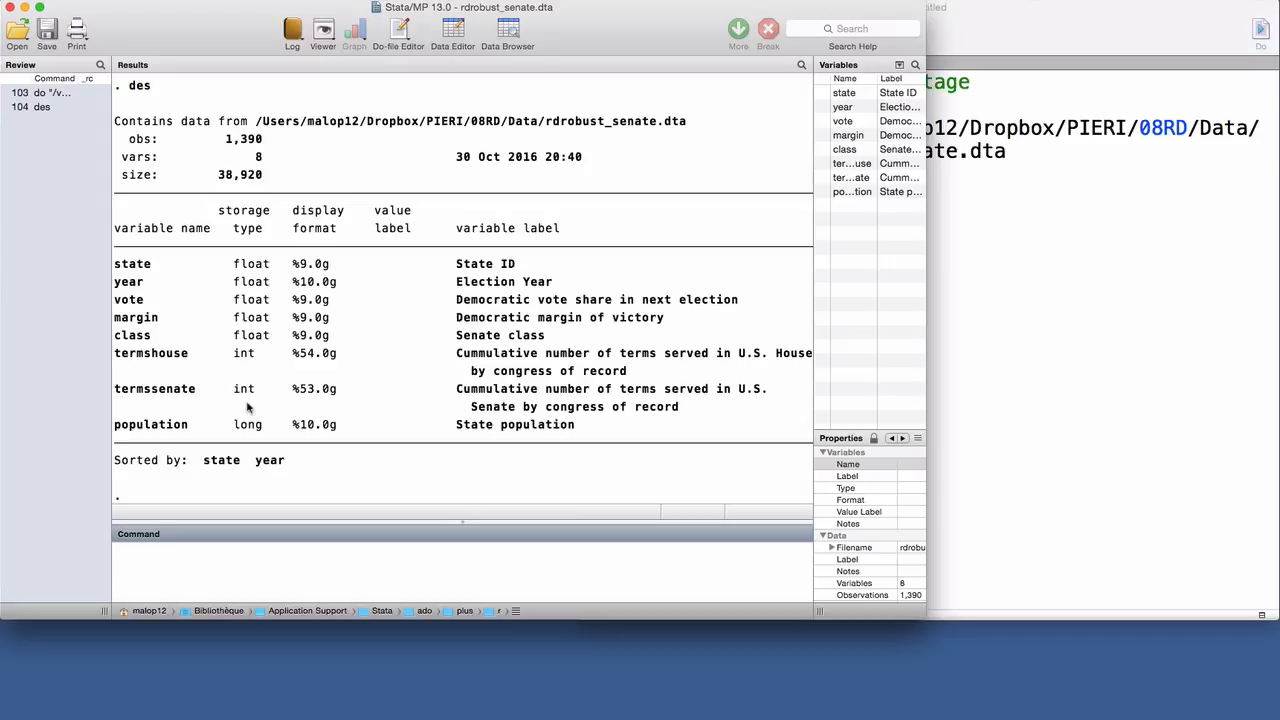
Step: Browse the loaded Senate data in the Data Editor with browse
type("brow")
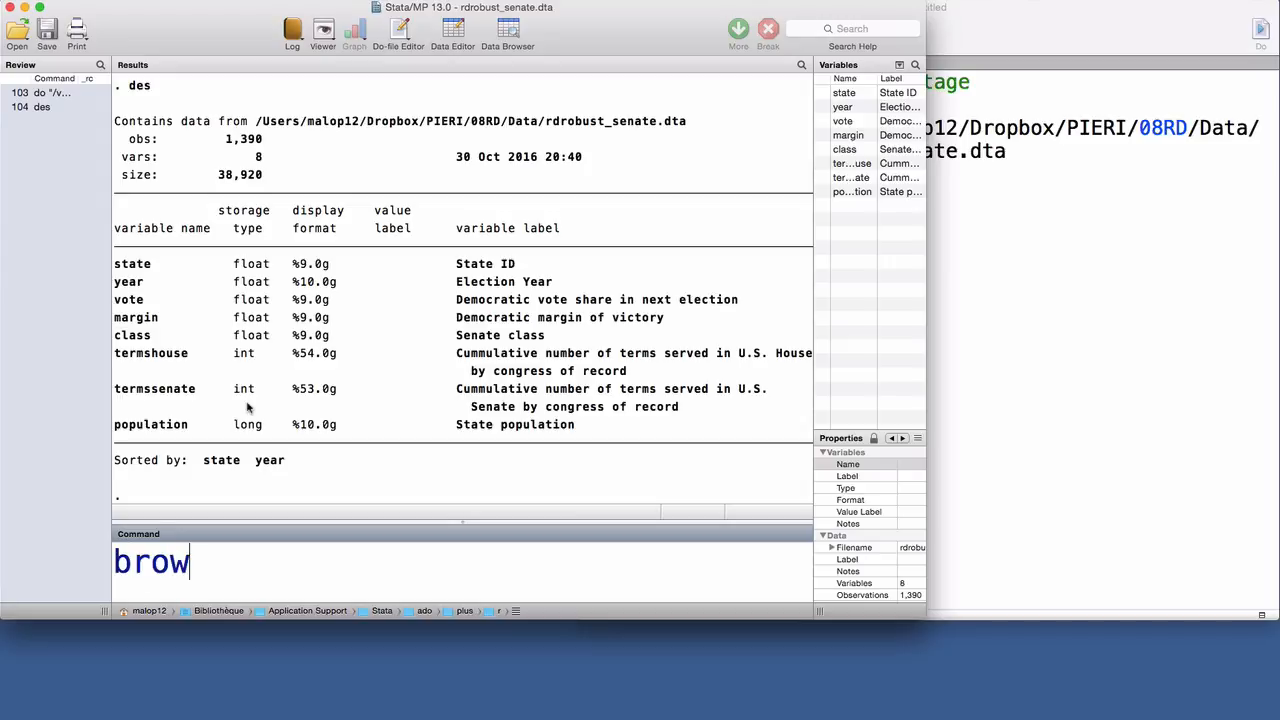
key("Return")
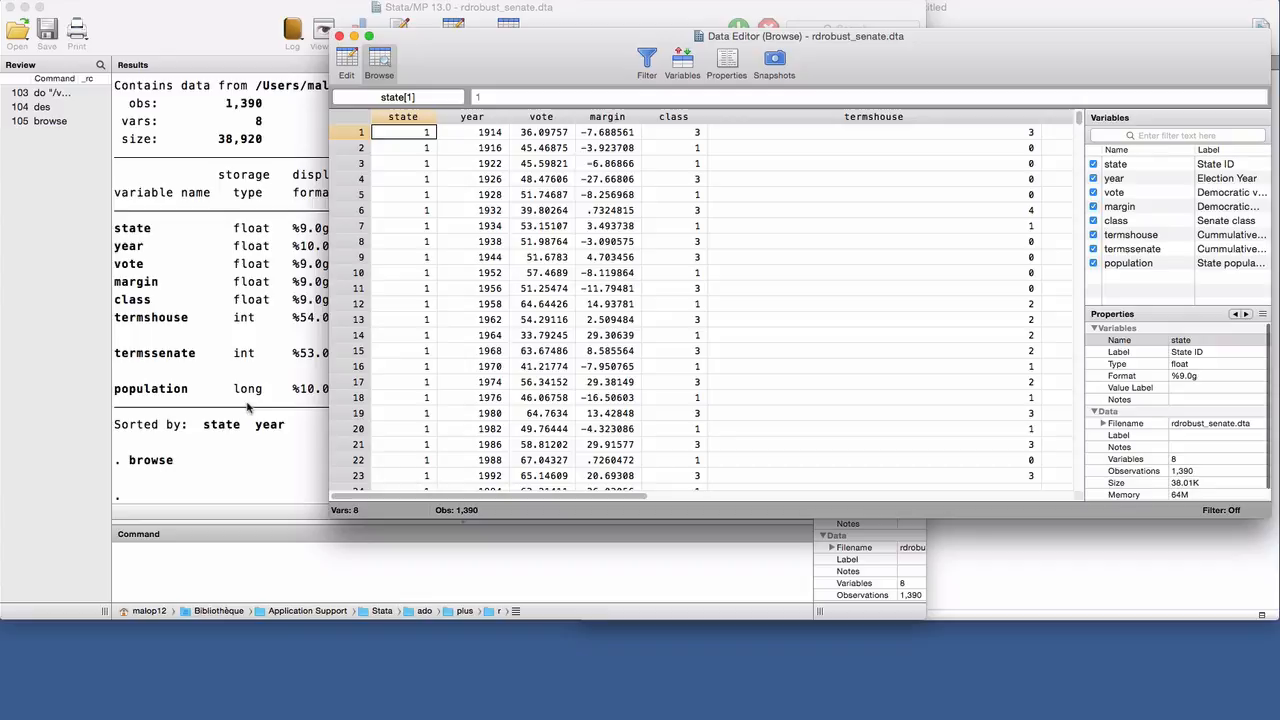